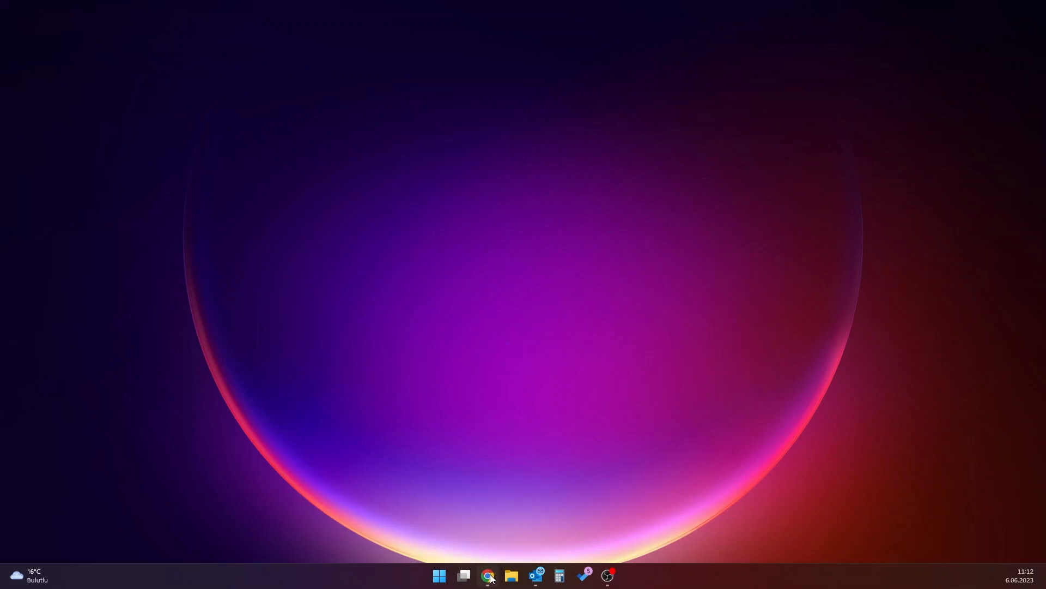
Launch Chrome and load the SmartLogger3000 login page at 192.168.1.9.
click(488, 575)
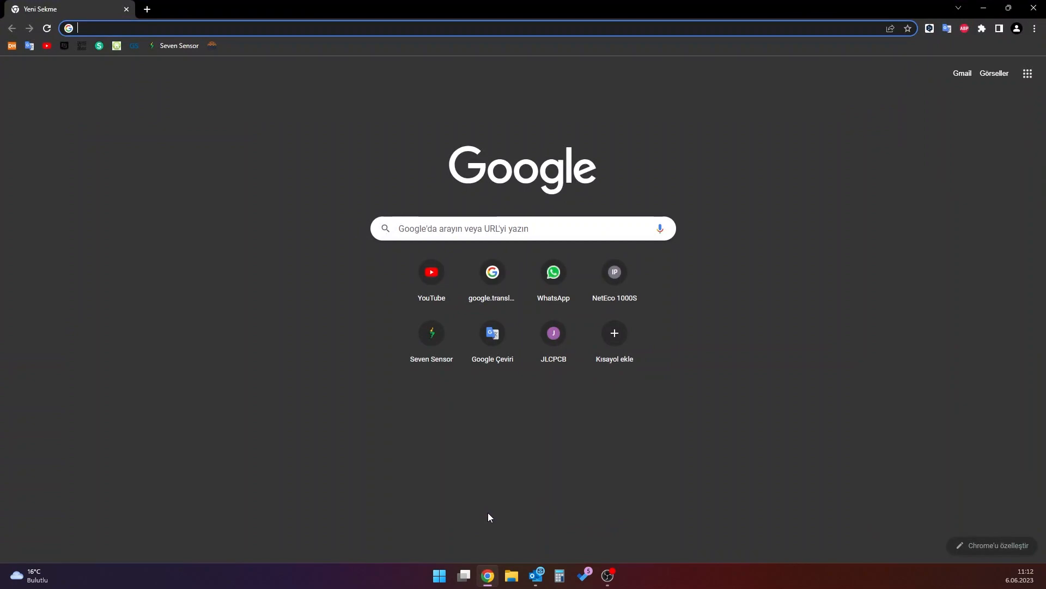
text(192.168.1.200)
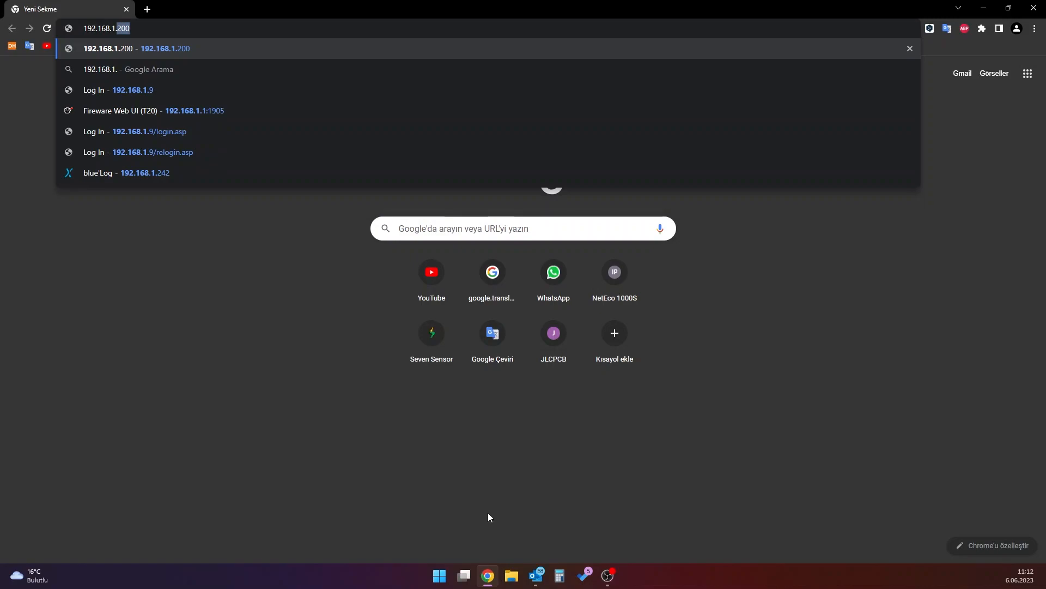
text(192.168.1.9)
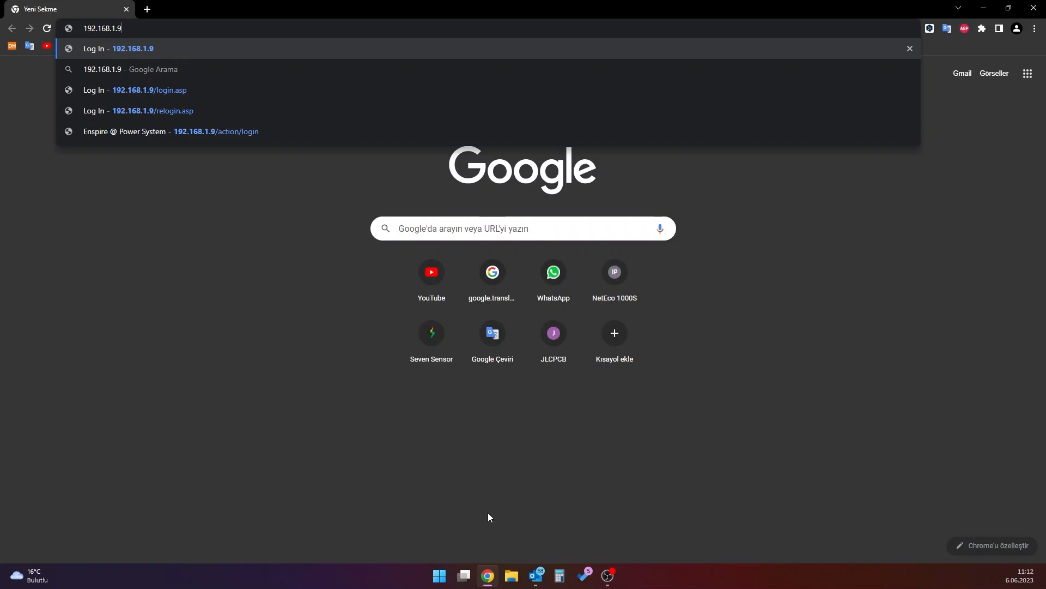
key(Enter)
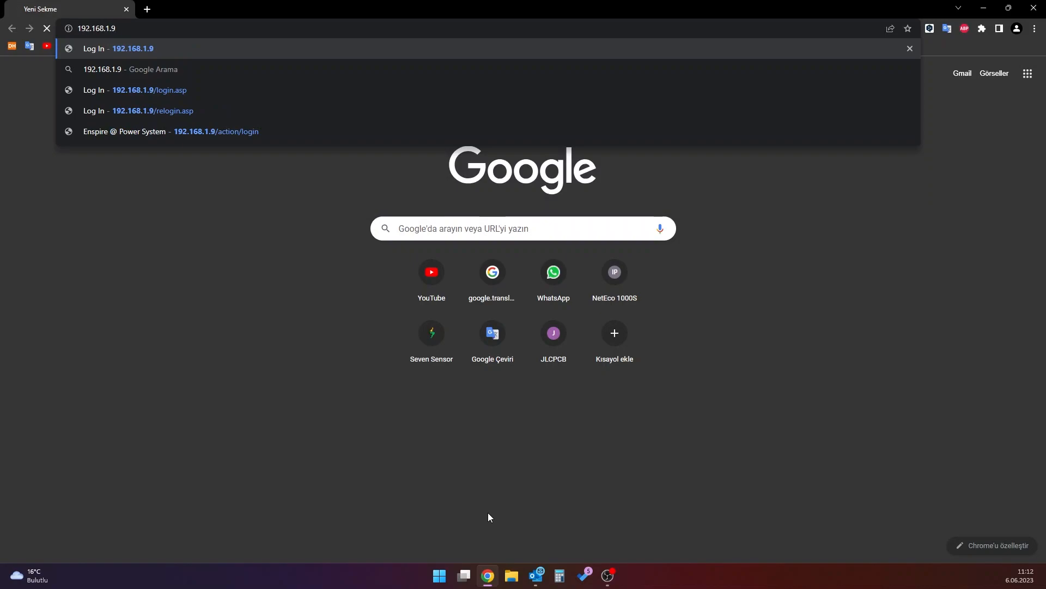
click(148, 110)
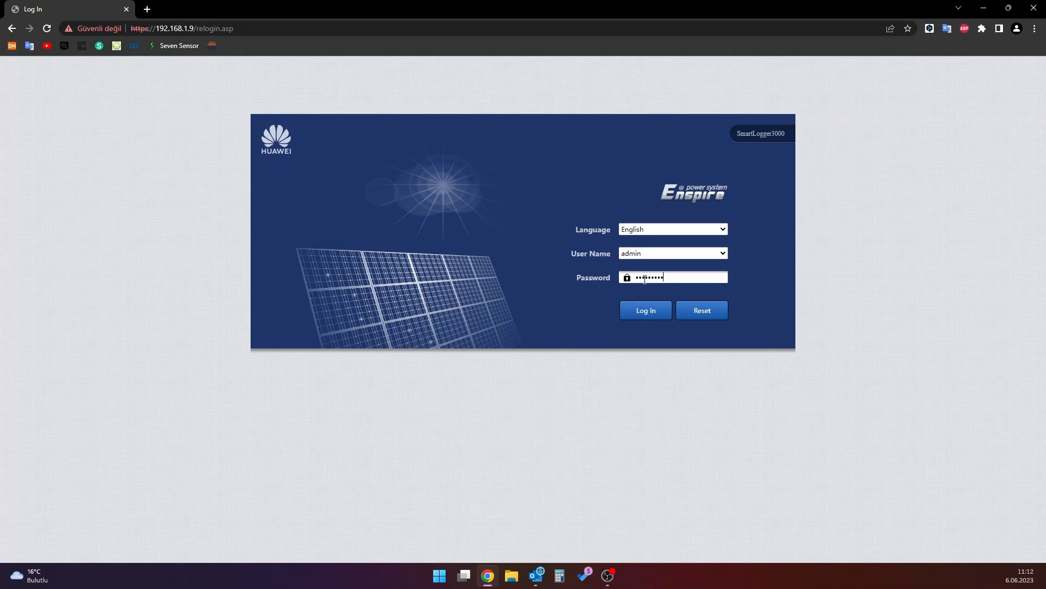
Log in as admin and open Maintenance > Device Mgmt > Connect Device, listing seven EMI units.
click(644, 310)
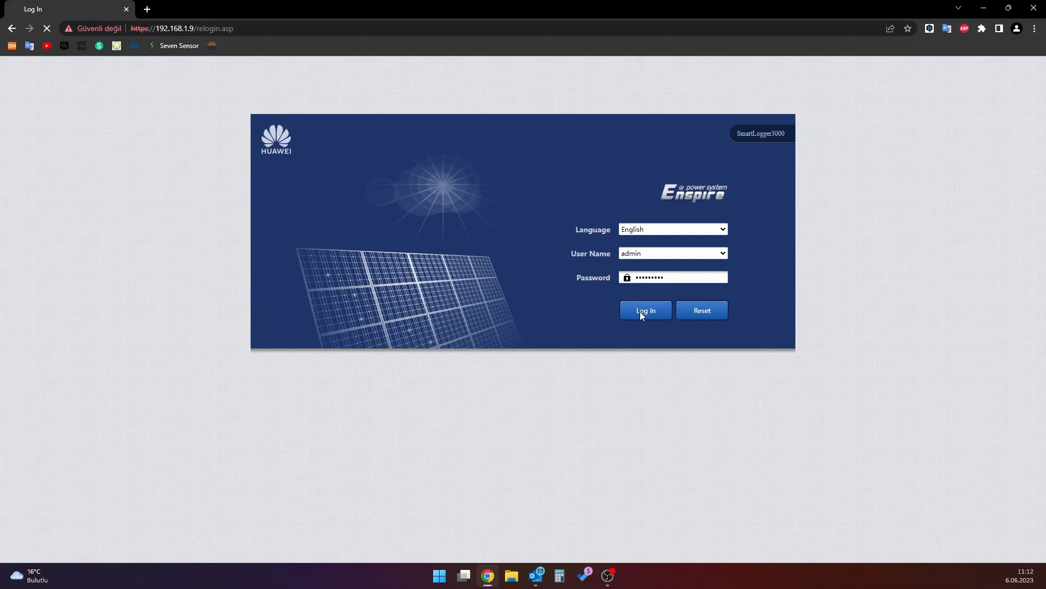
click(645, 310)
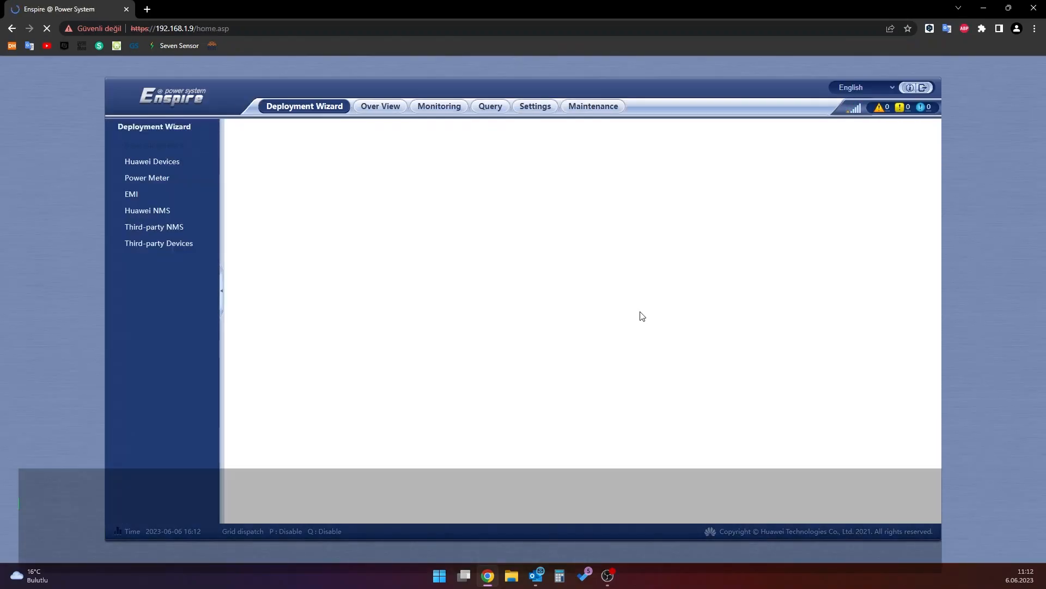
click(592, 106)
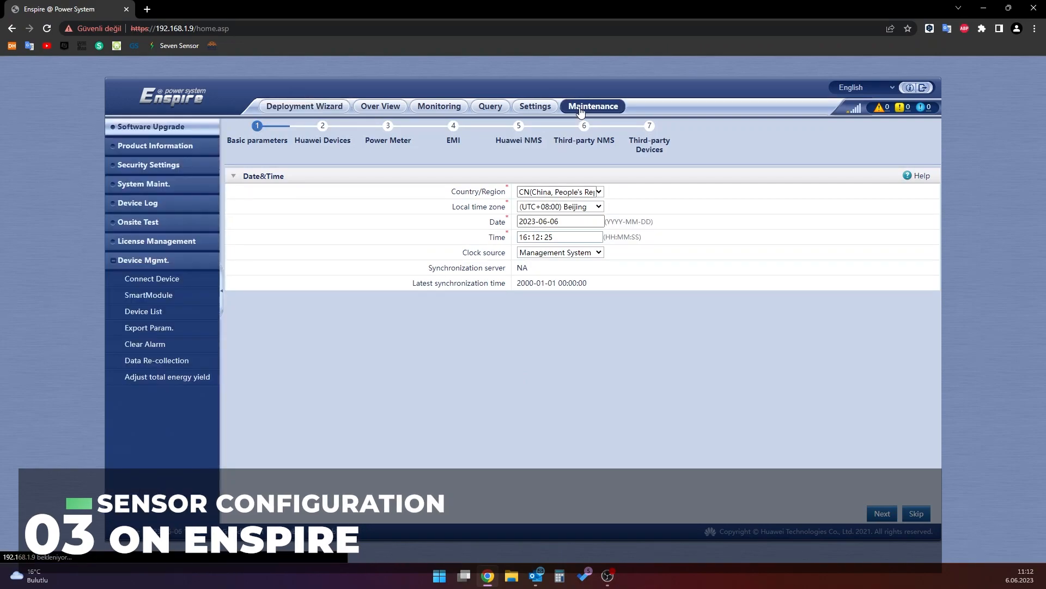
click(151, 126)
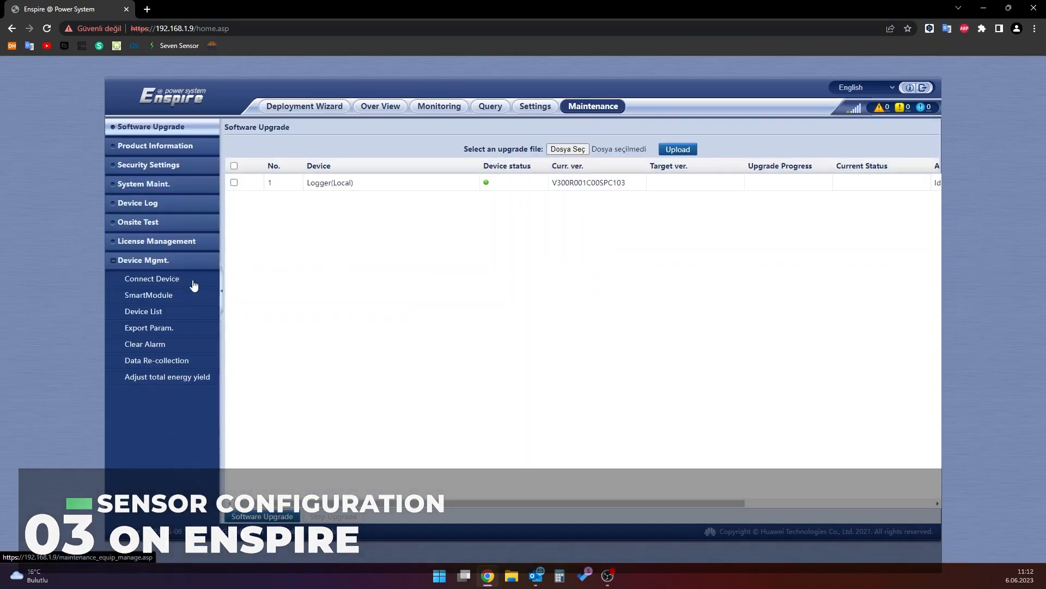
click(151, 278)
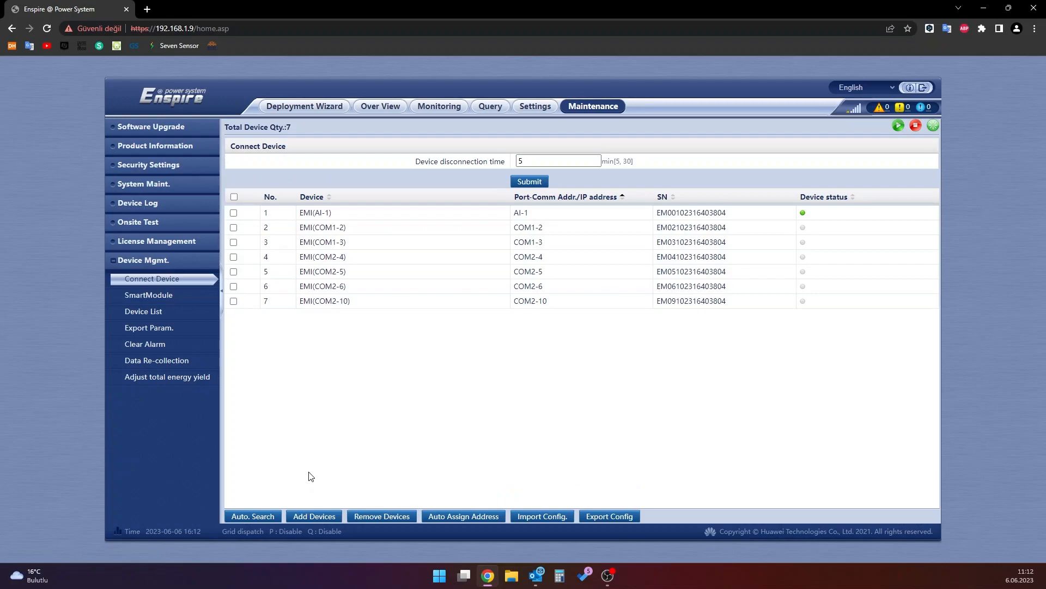
Add an EMI device on port COM3, confirm it, and close the Add Devices dialog.
click(313, 516)
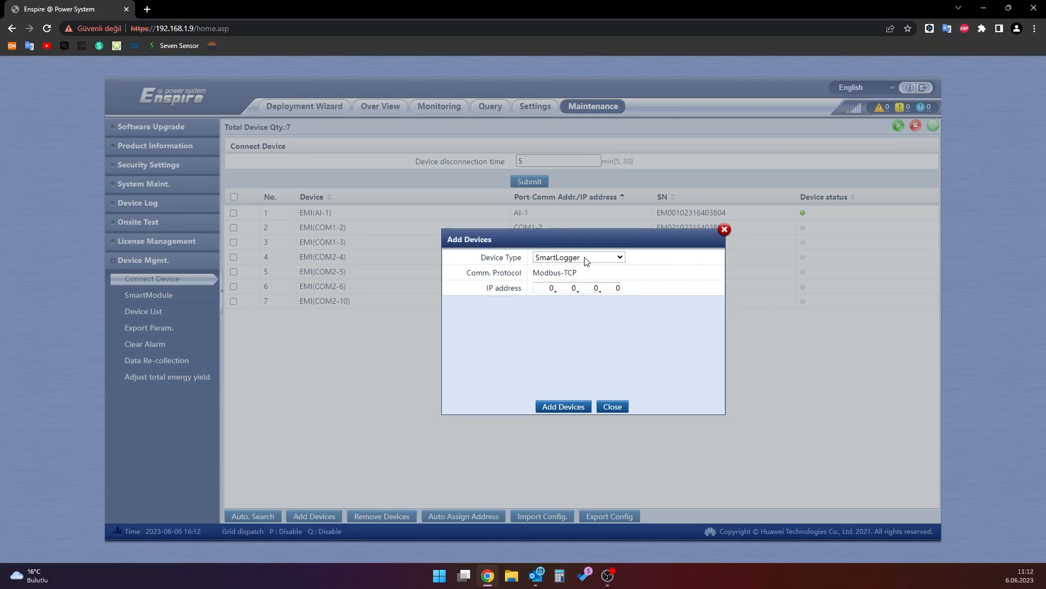
click(577, 257)
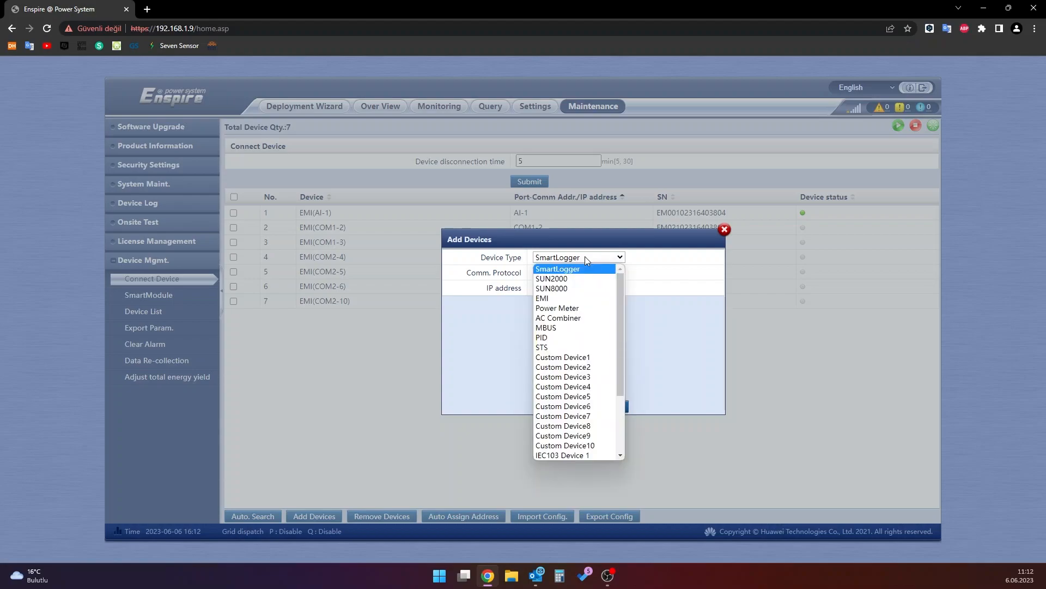
click(541, 298)
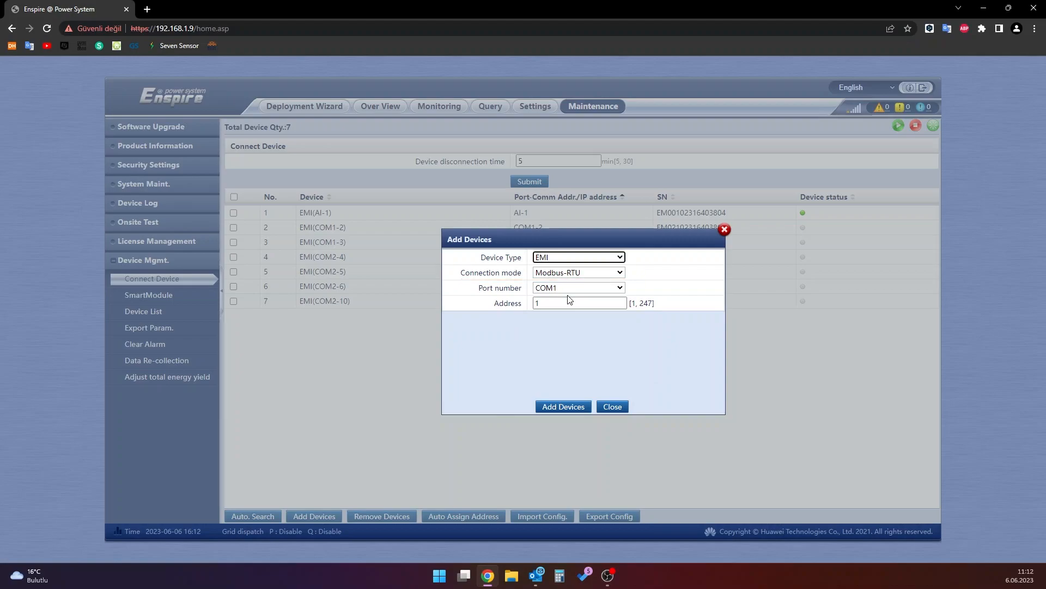
click(577, 288)
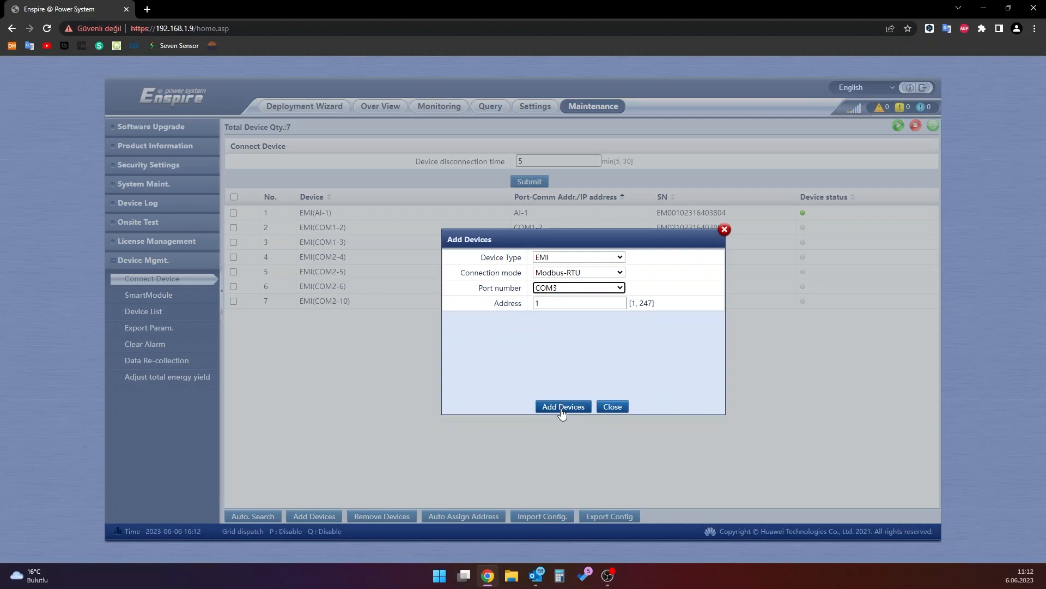
click(563, 406)
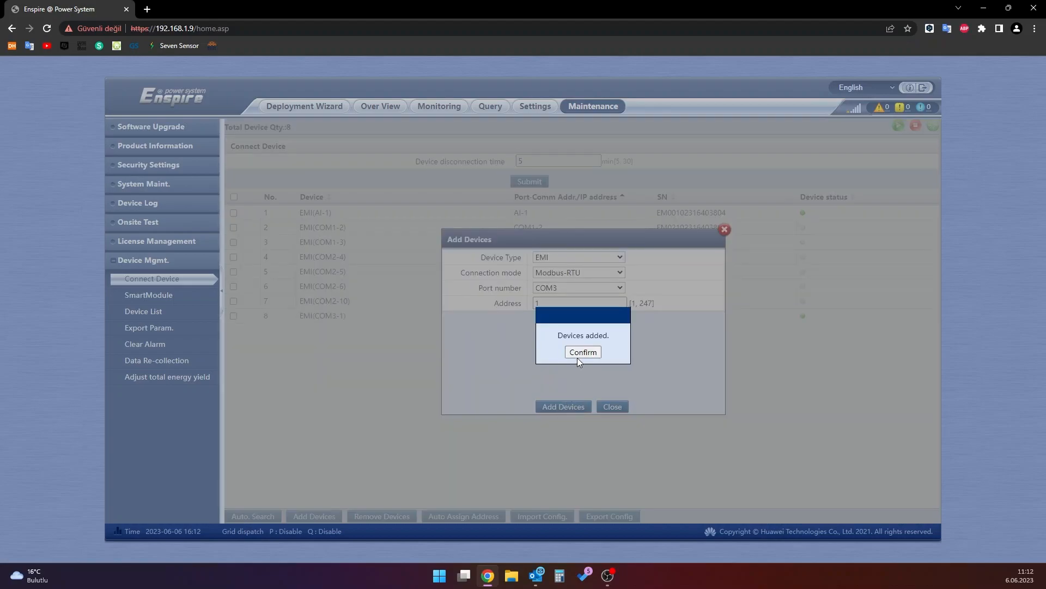
click(582, 352)
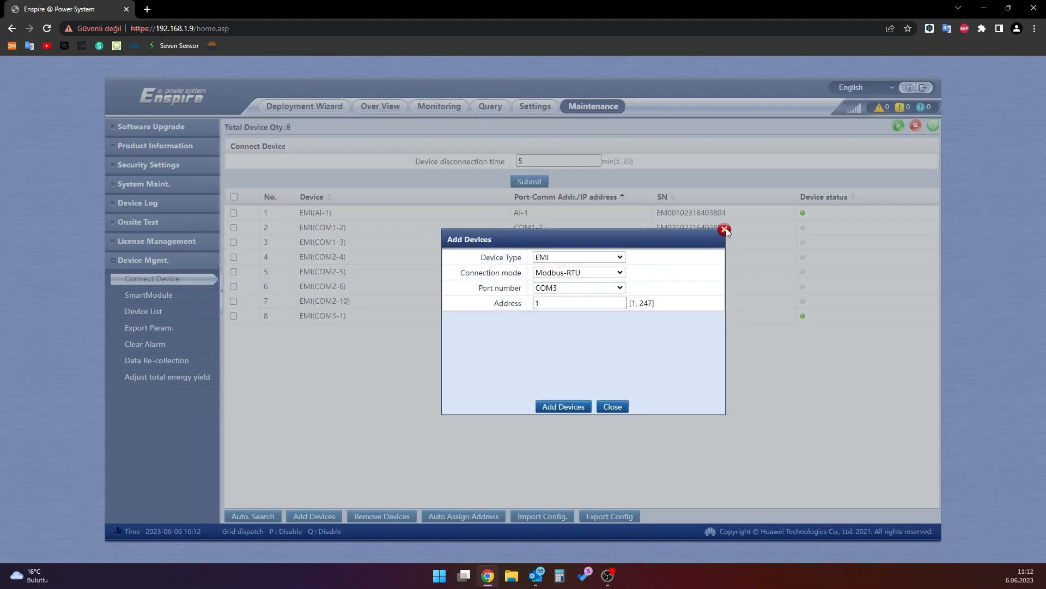
click(725, 229)
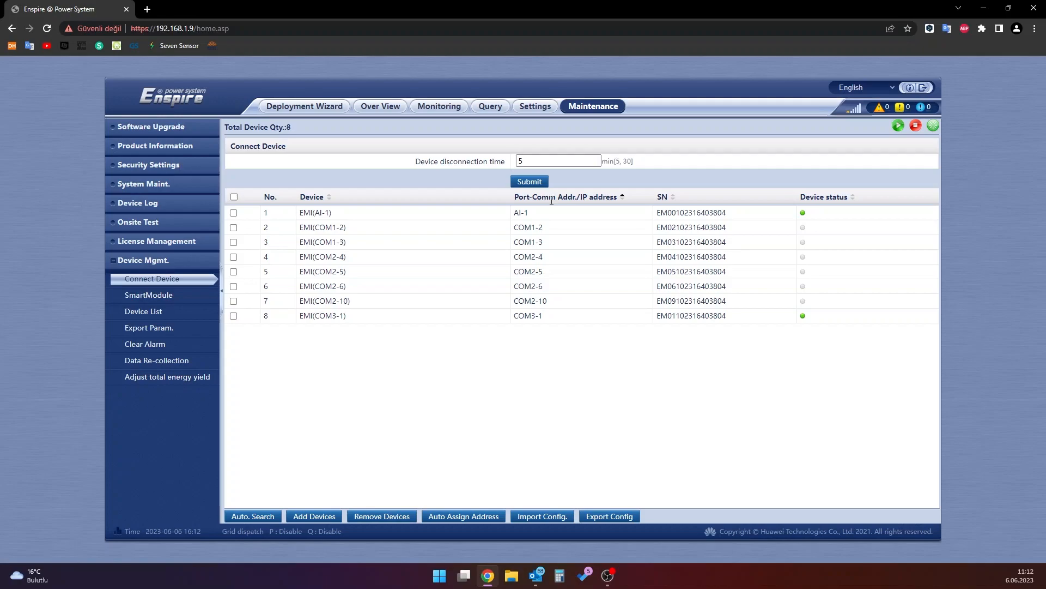
Open EMI(COM3-1) running parameters in Monitoring and set its model to Other.
click(438, 106)
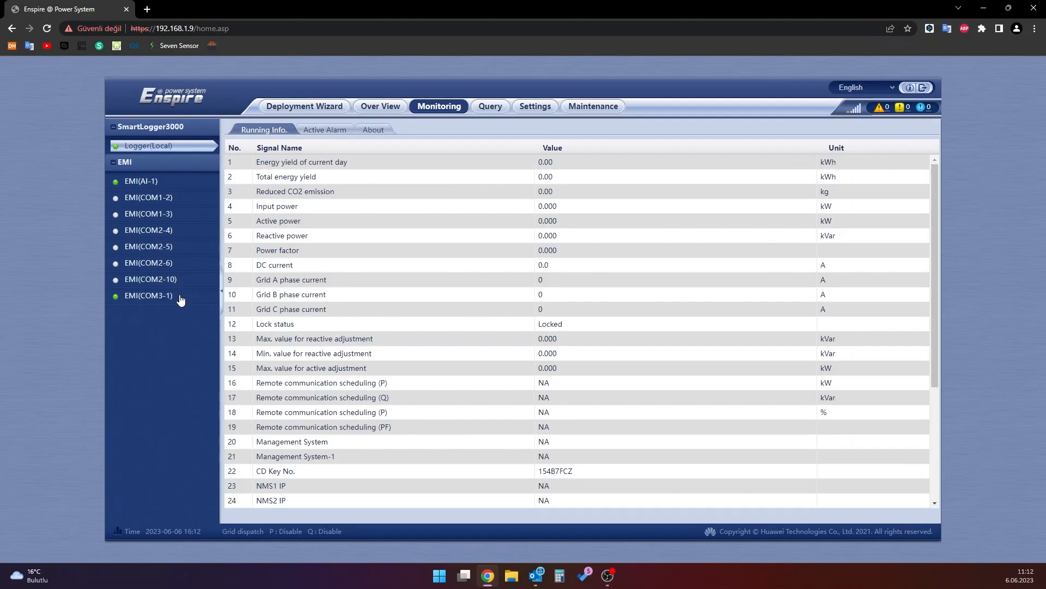
click(149, 294)
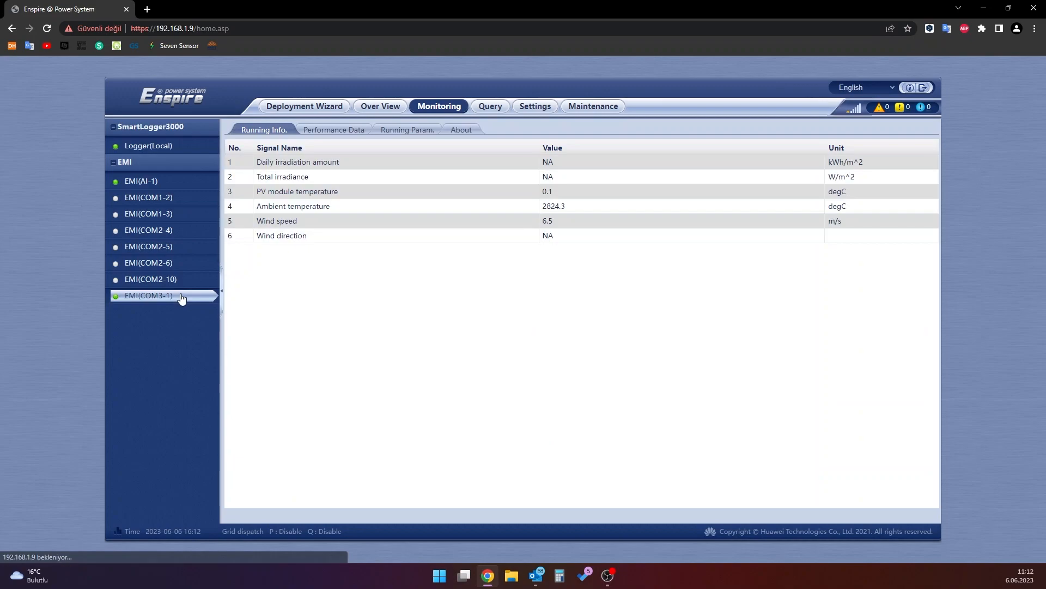
mouse_move(432, 132)
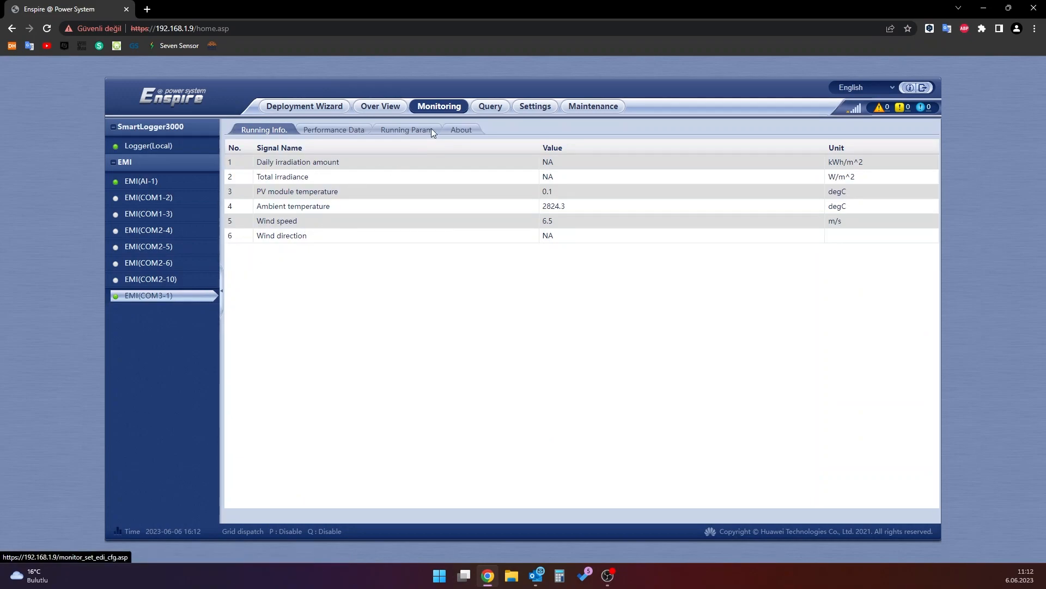
click(406, 129)
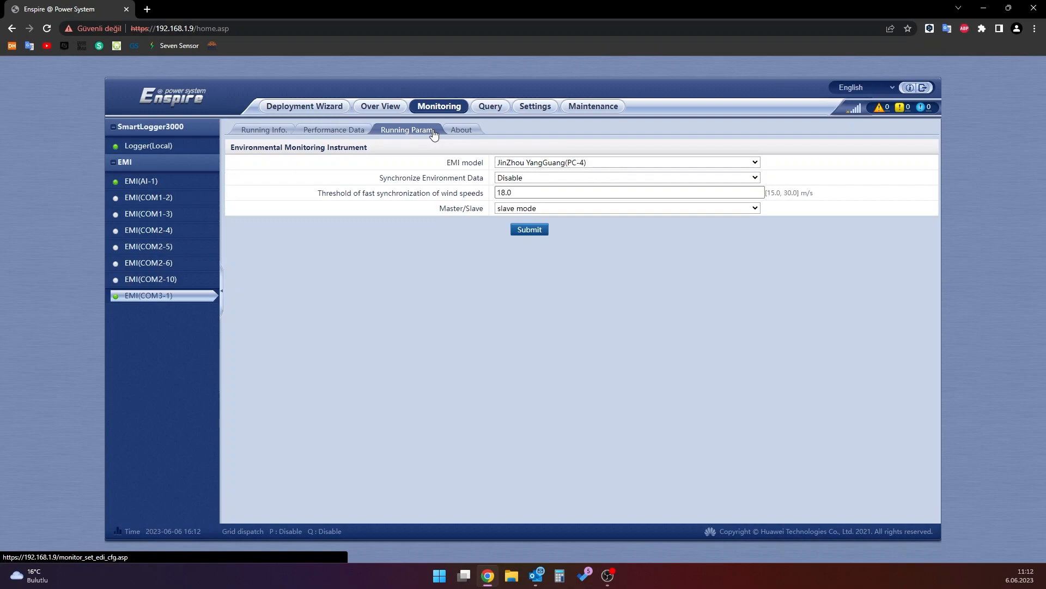
mouse_move(533, 166)
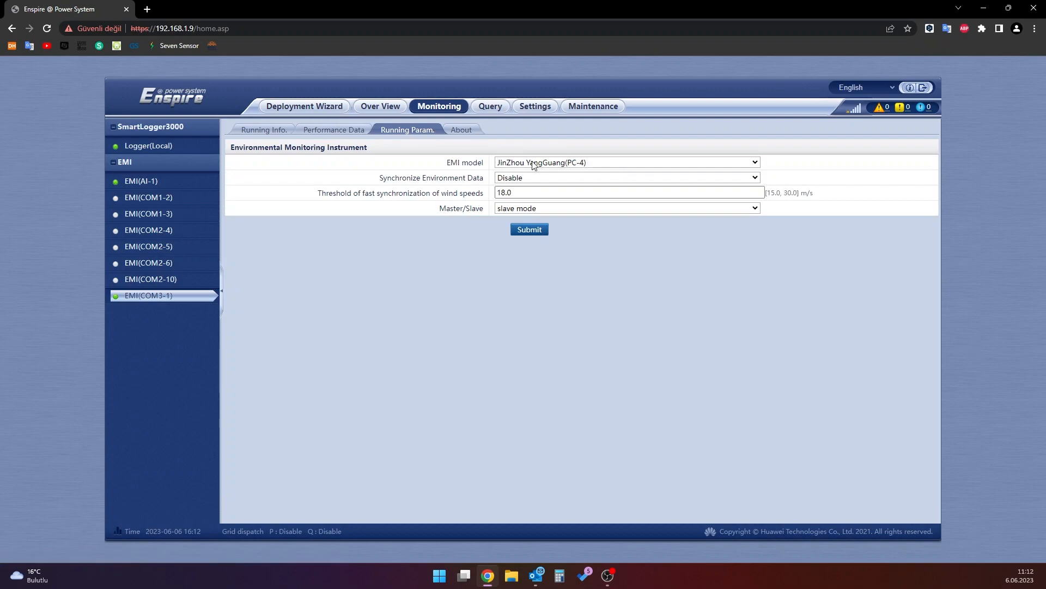
click(624, 162)
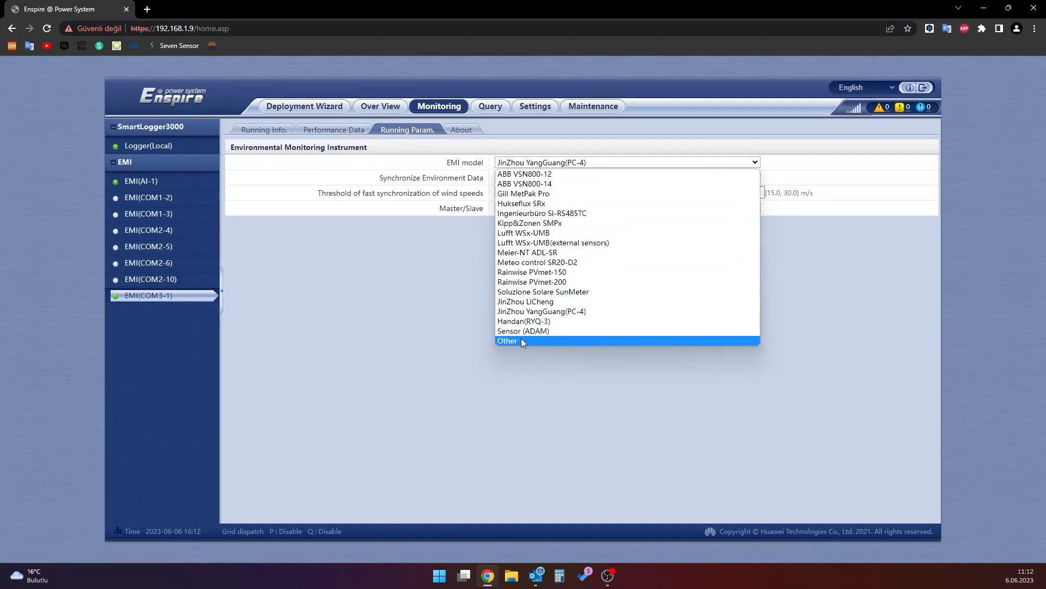
click(508, 341)
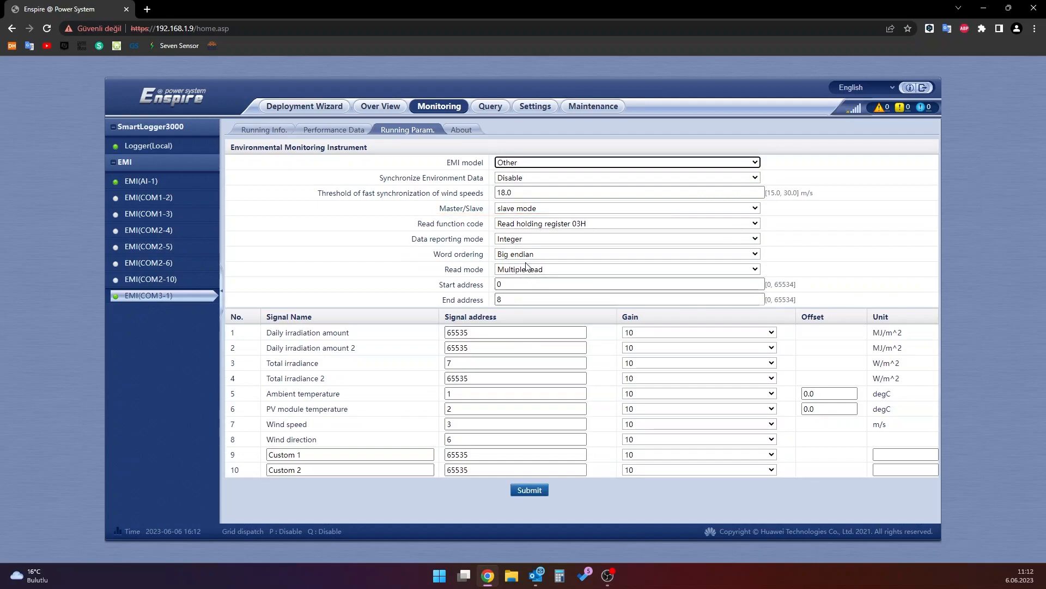
Set Read function code to 'Read input register 04H' and Read mode to 'Single read'.
click(625, 223)
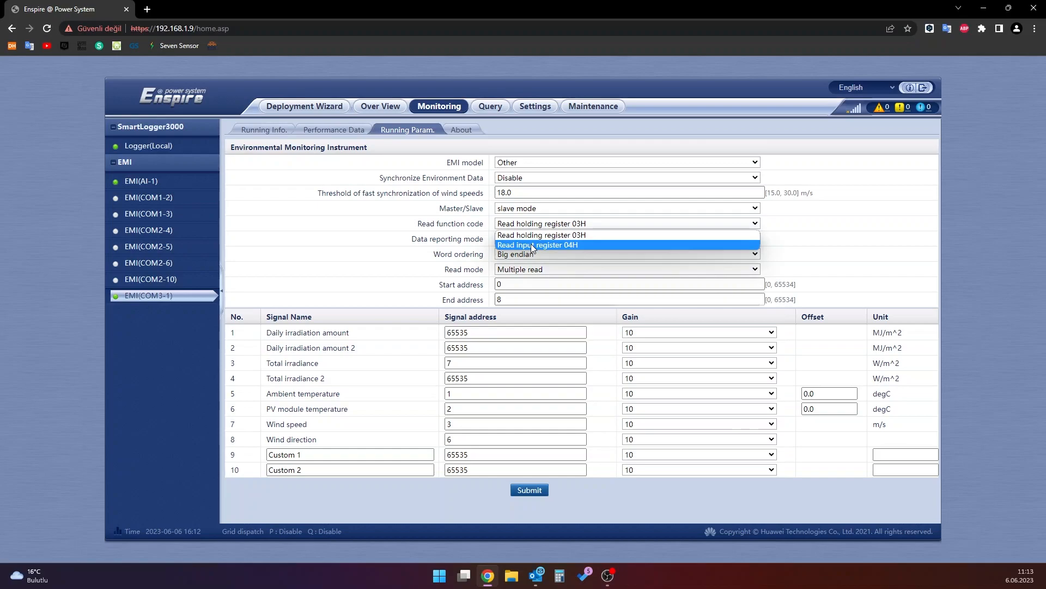
click(536, 245)
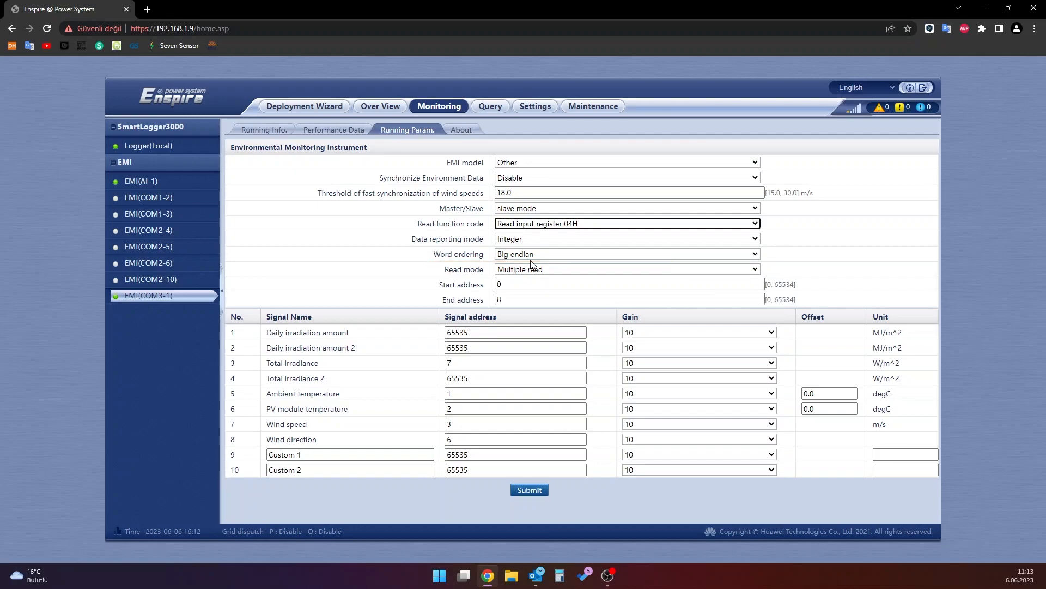
click(625, 269)
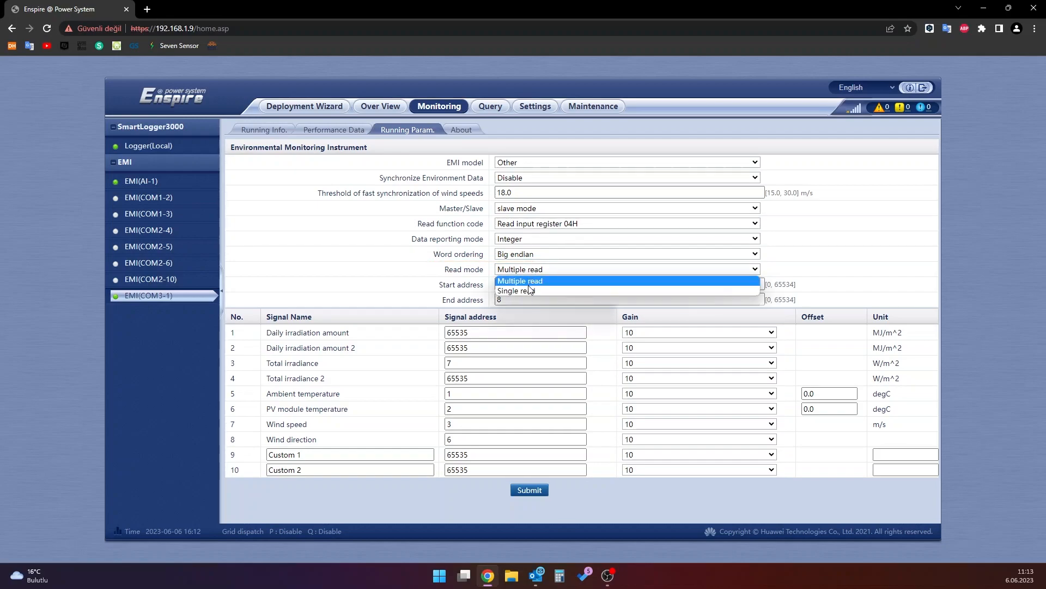
mouse_move(527, 291)
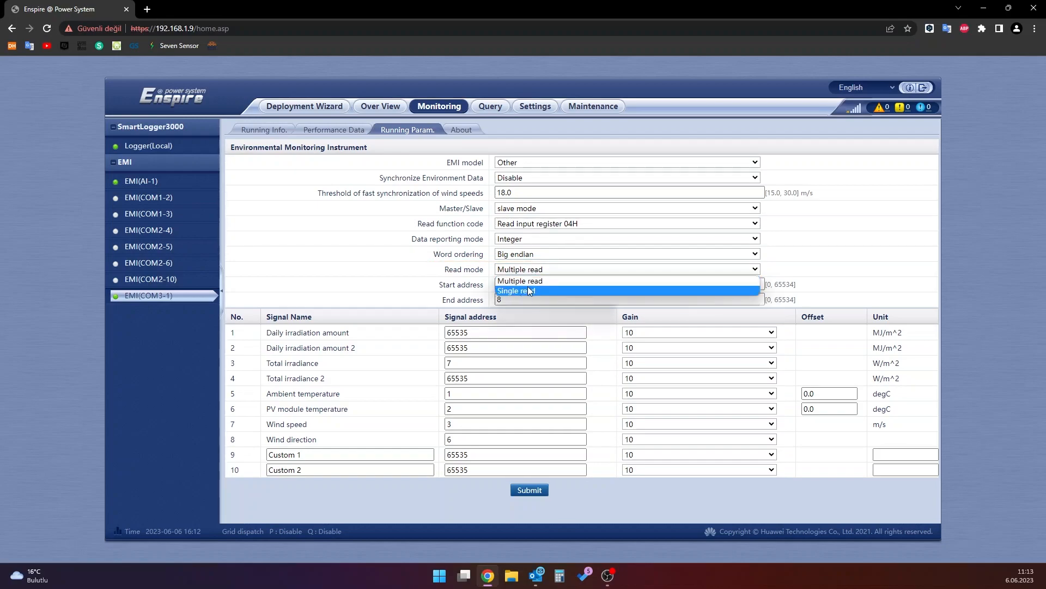
click(515, 290)
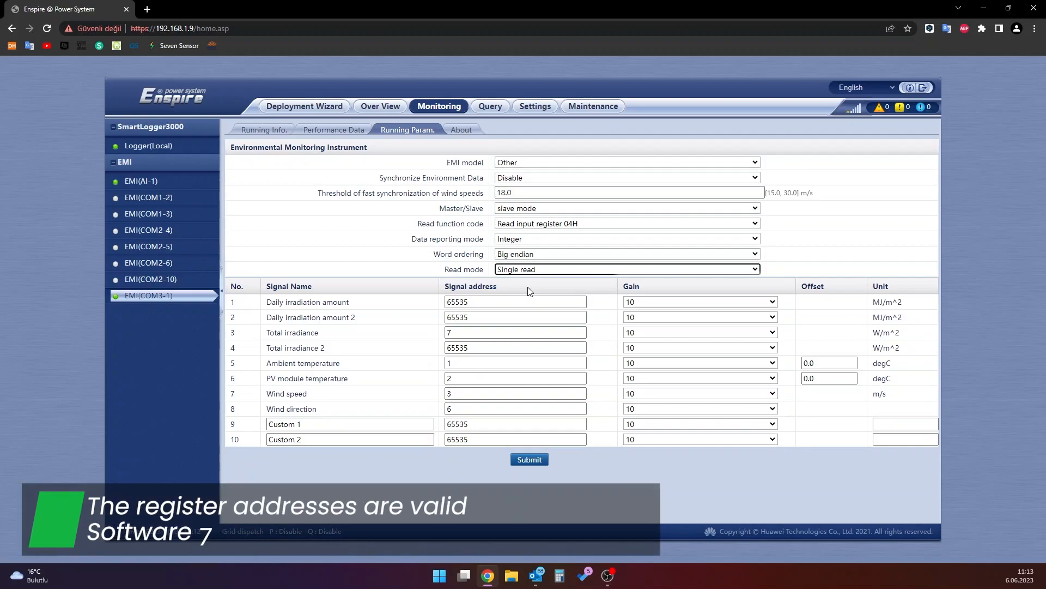
Set signal addresses: total irradiance 5, ambient 17, PV module 16, wind direction 19.
click(514, 332)
text(5)
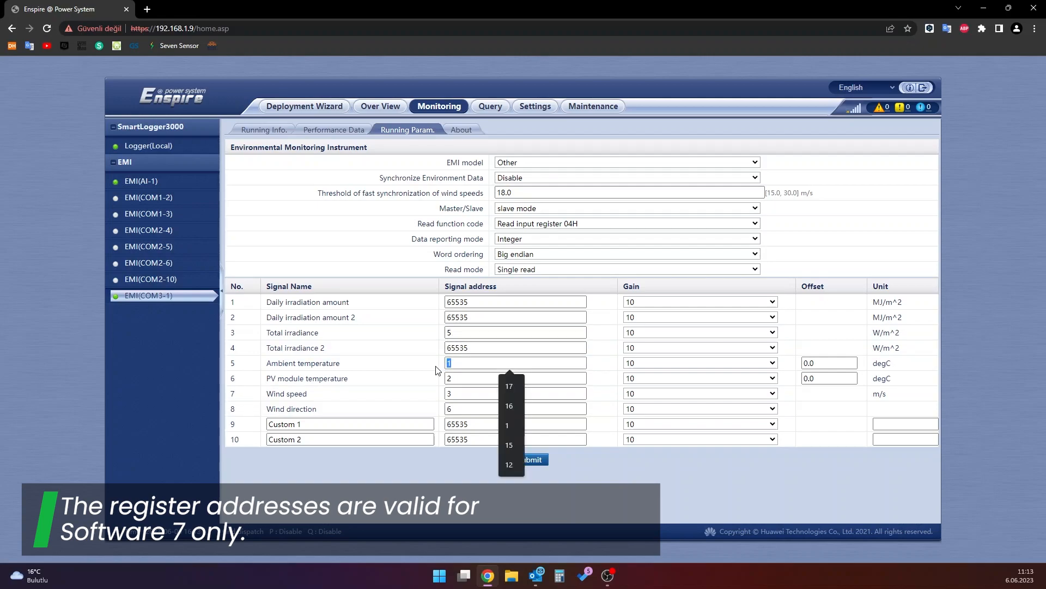
click(509, 386)
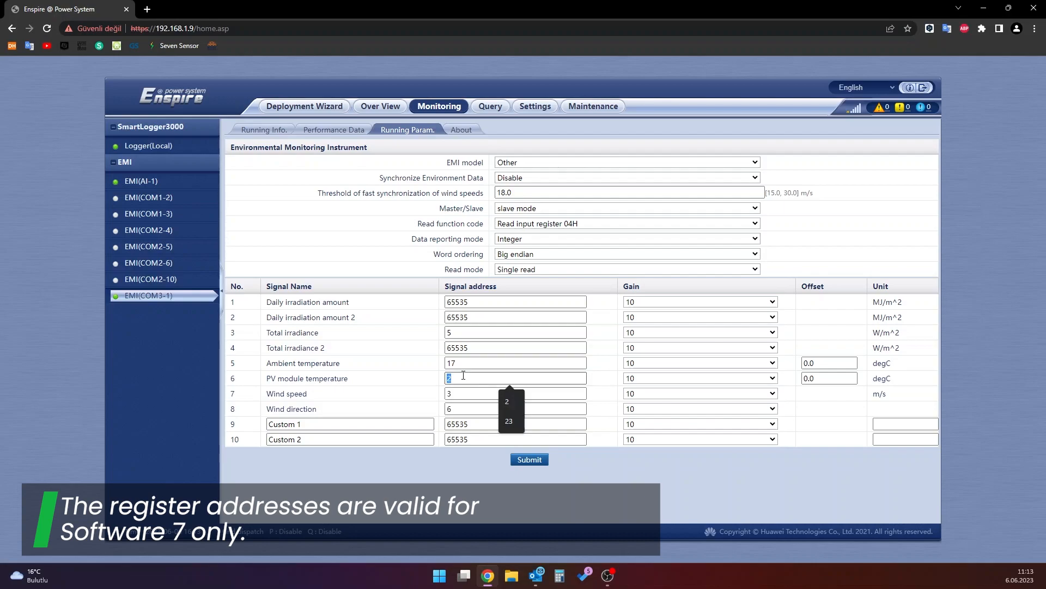
text(16)
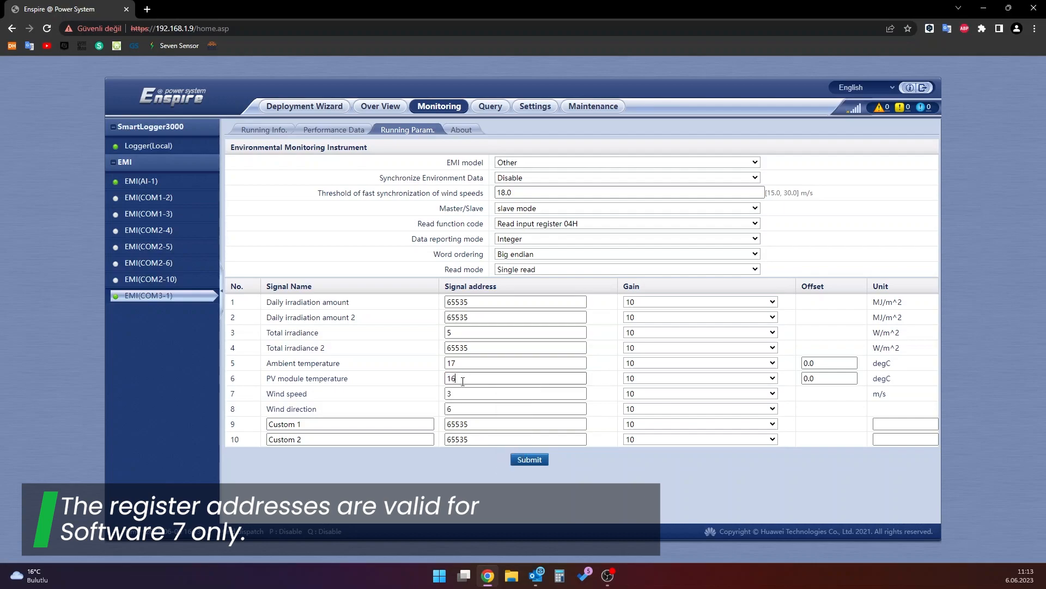
click(515, 393)
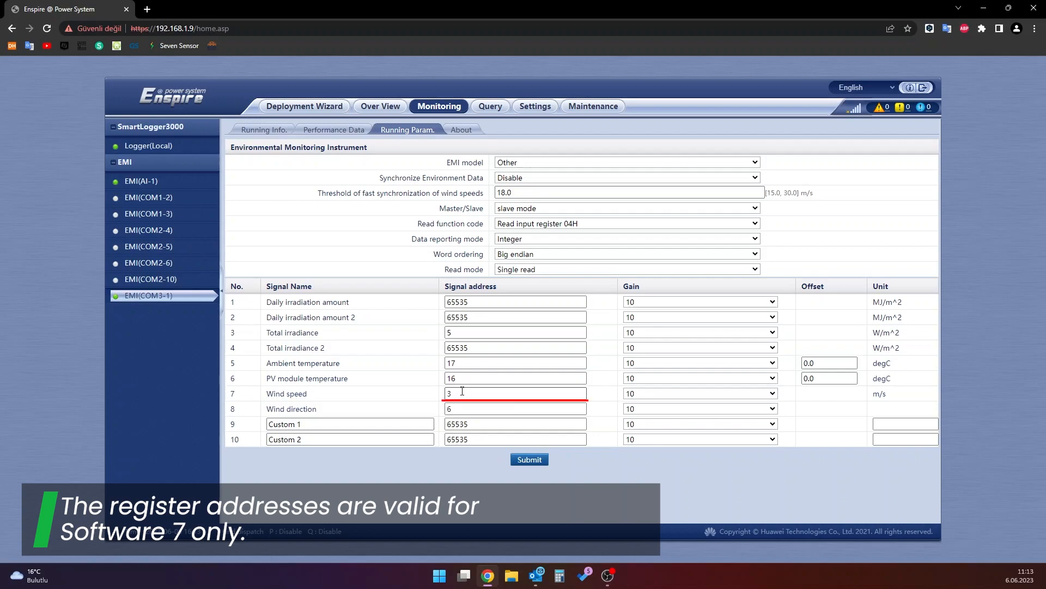
click(515, 408)
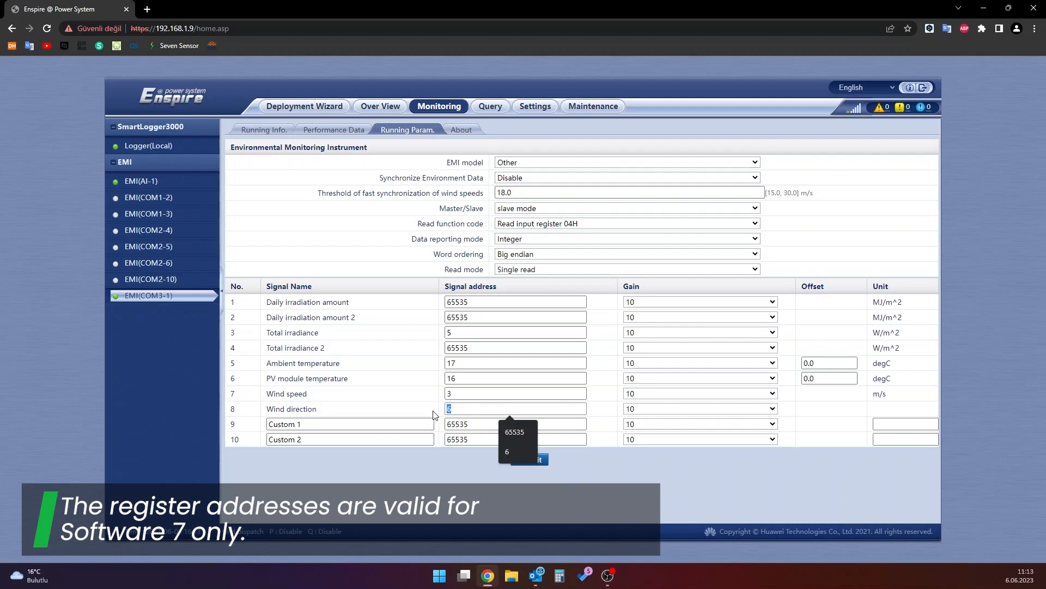
text(19)
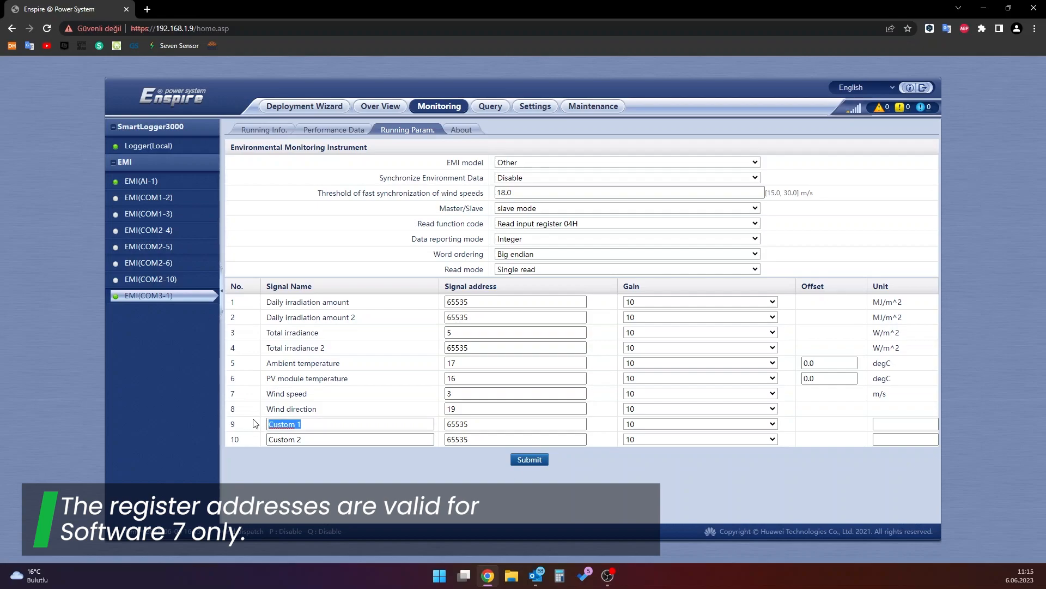
Rename Custom 1 to Humidity with address 18, and rename Custom 2 to Internal Temperature.
text(Hum)
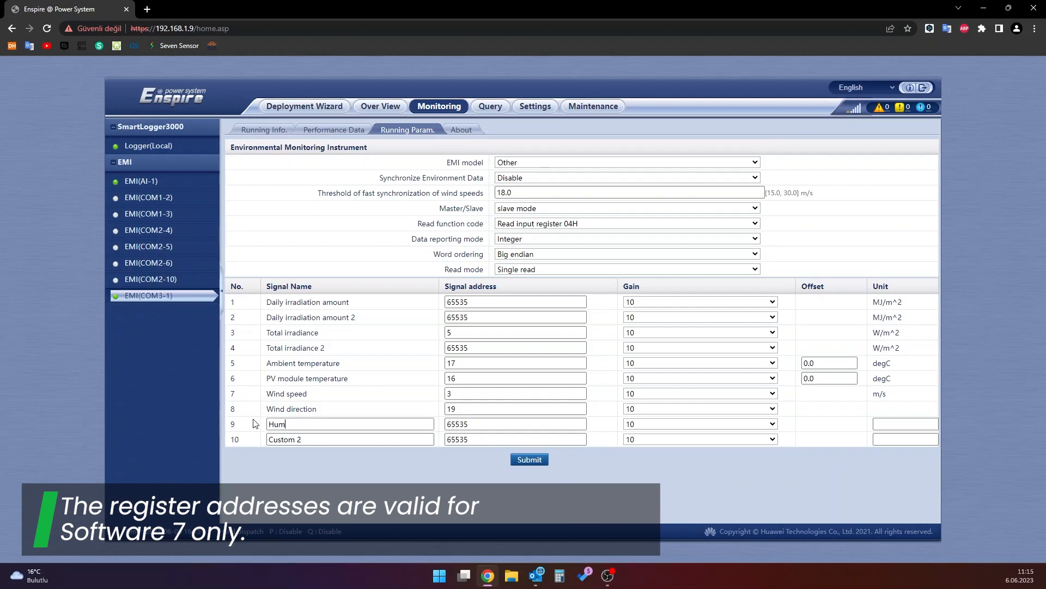
text(idity)
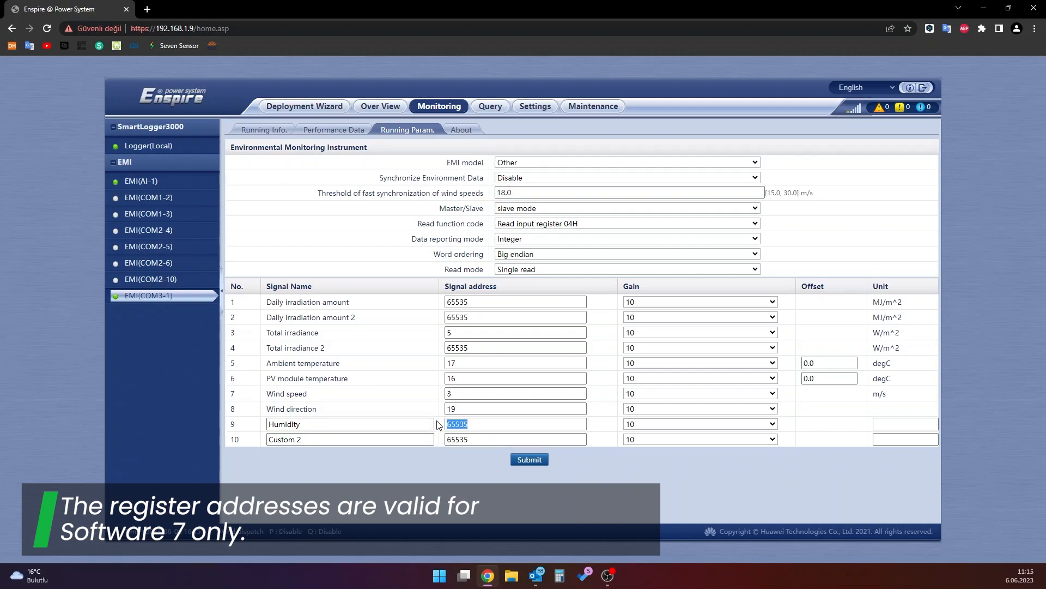
text(18)
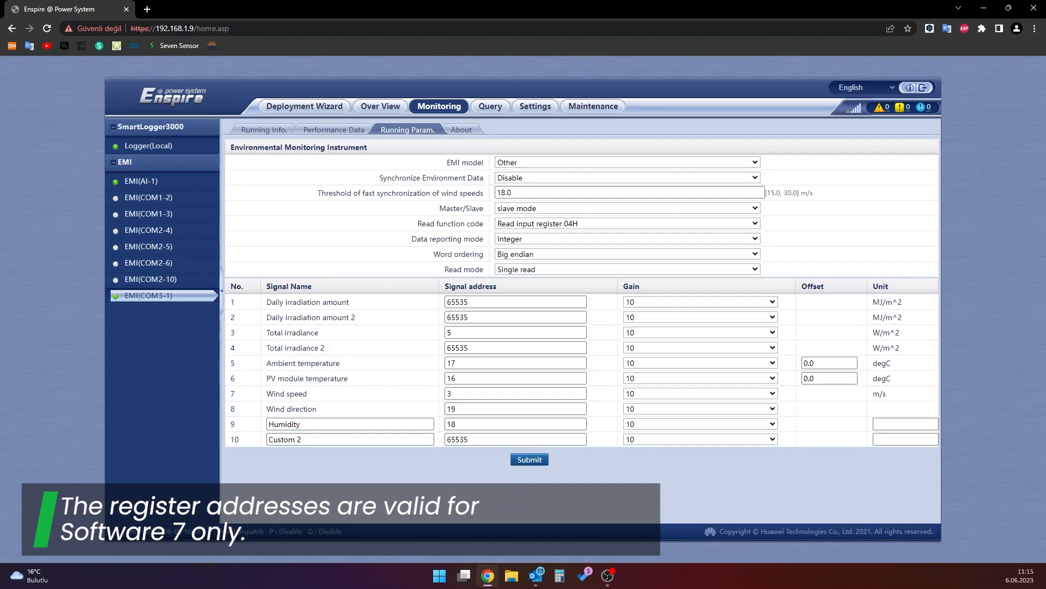
text(Internal Temperature)
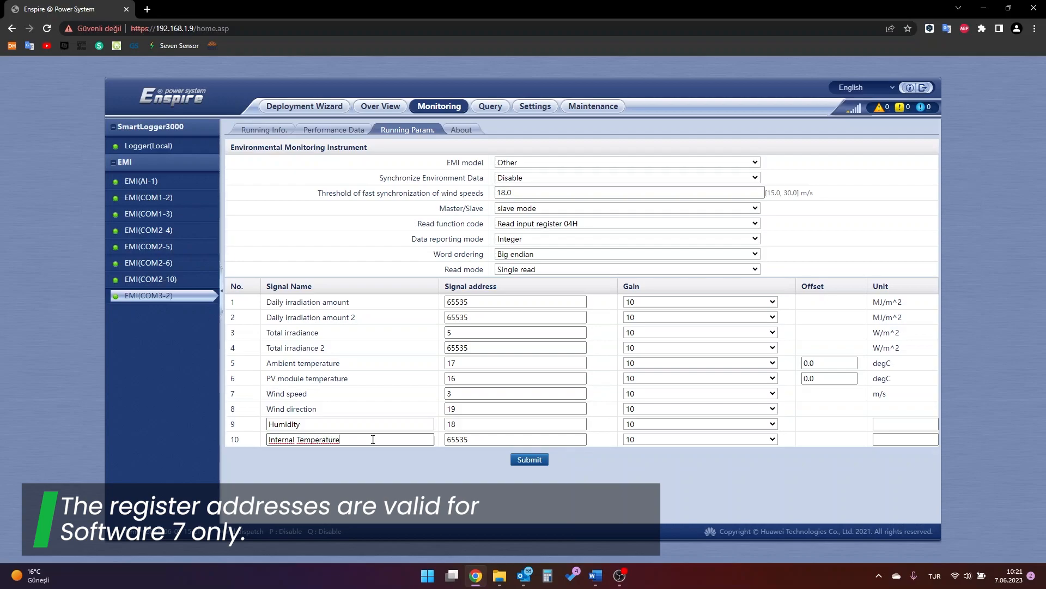
Give Internal Temperature address 15 and unit degC, then submit the sensor settings.
click(515, 439)
text(15)
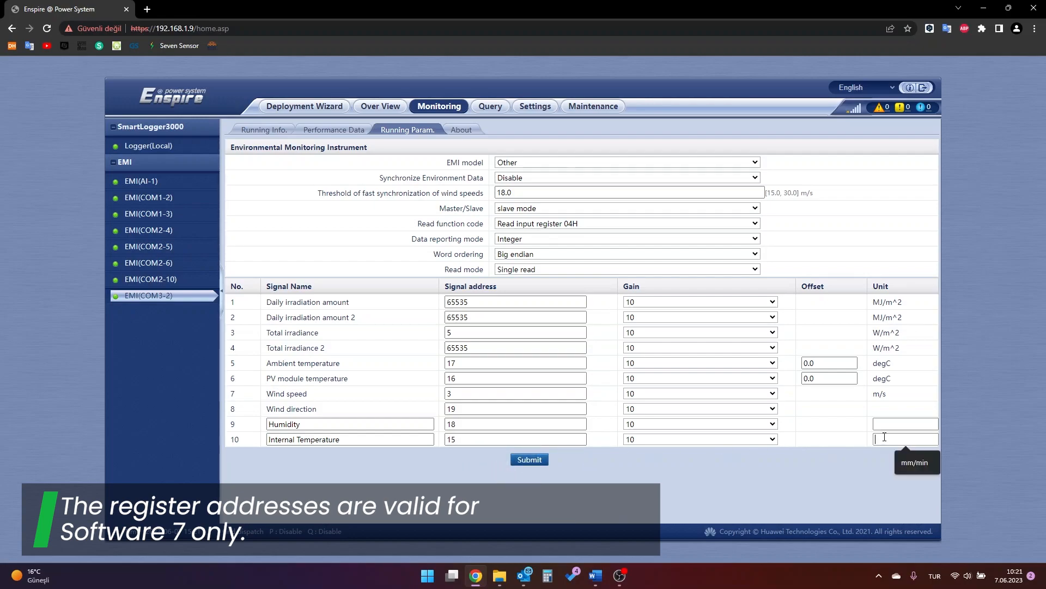
text(degC)
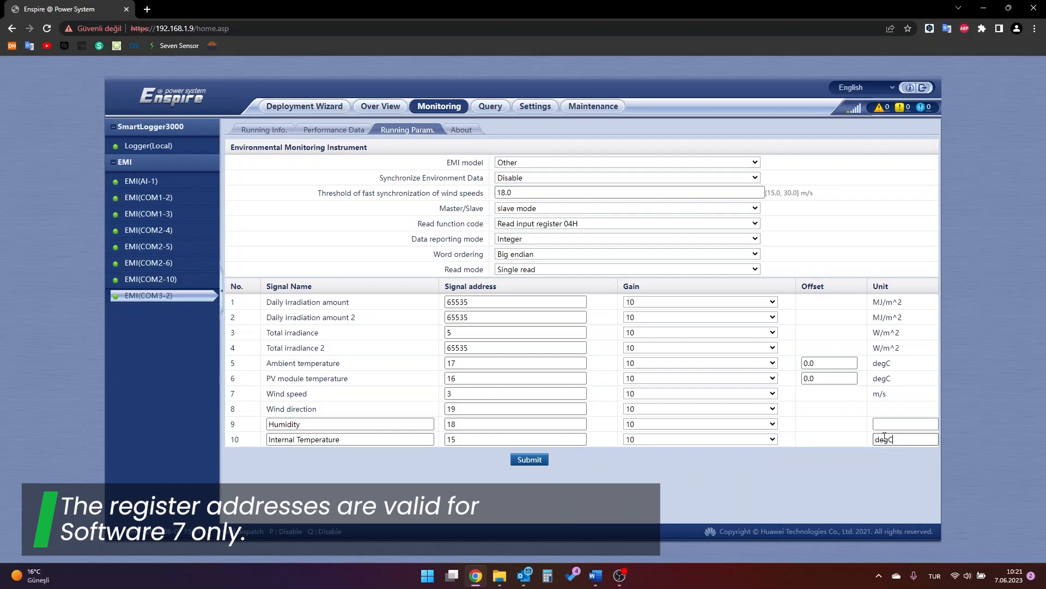
click(528, 459)
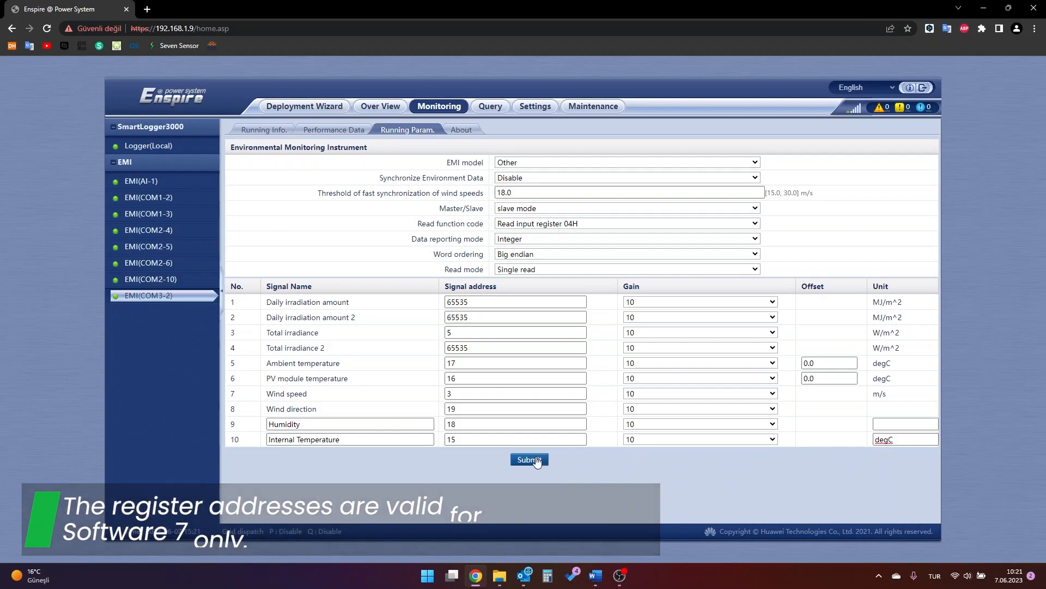
click(529, 459)
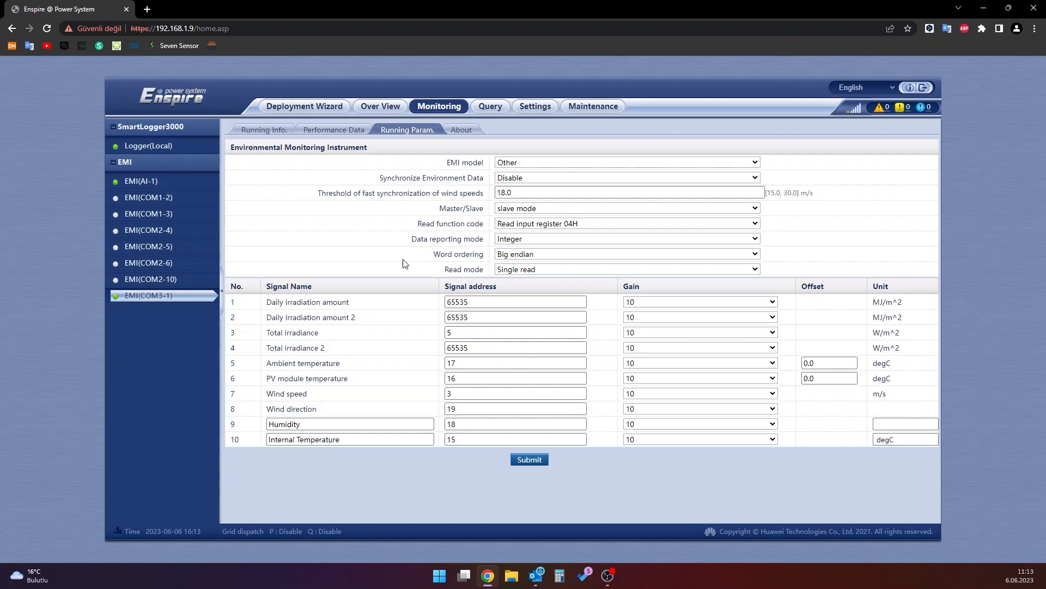
Open Running Info. to show live readings: irradiance 82.7 W/m^2, humidity 57.2.
click(262, 130)
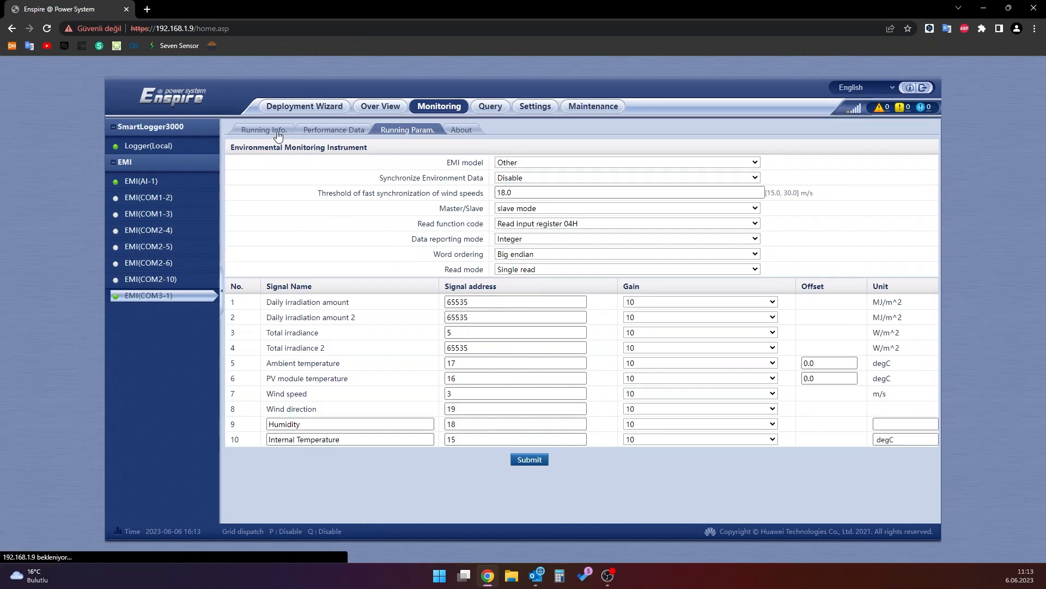
click(263, 130)
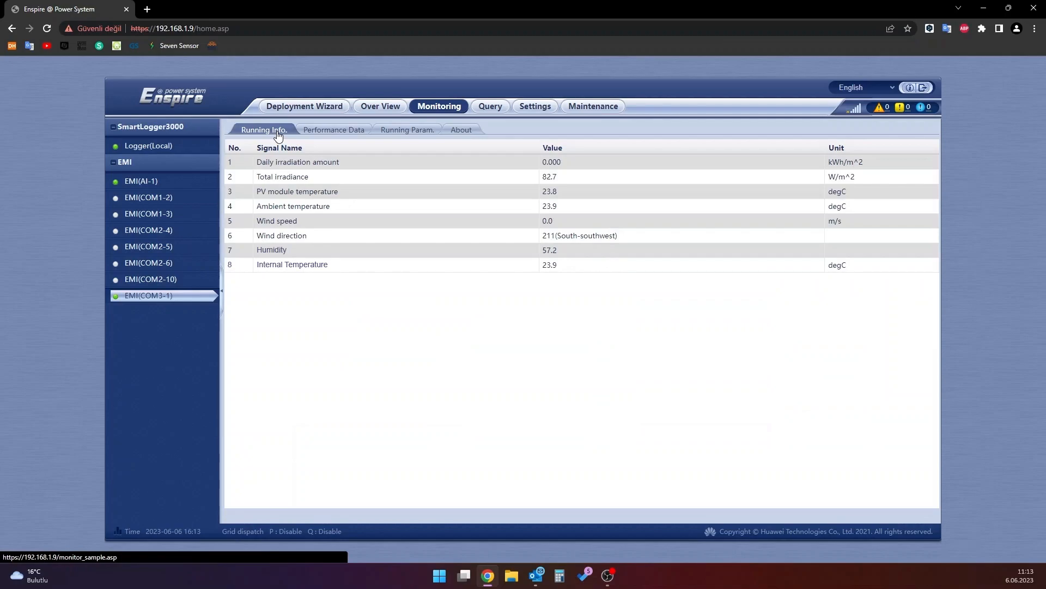